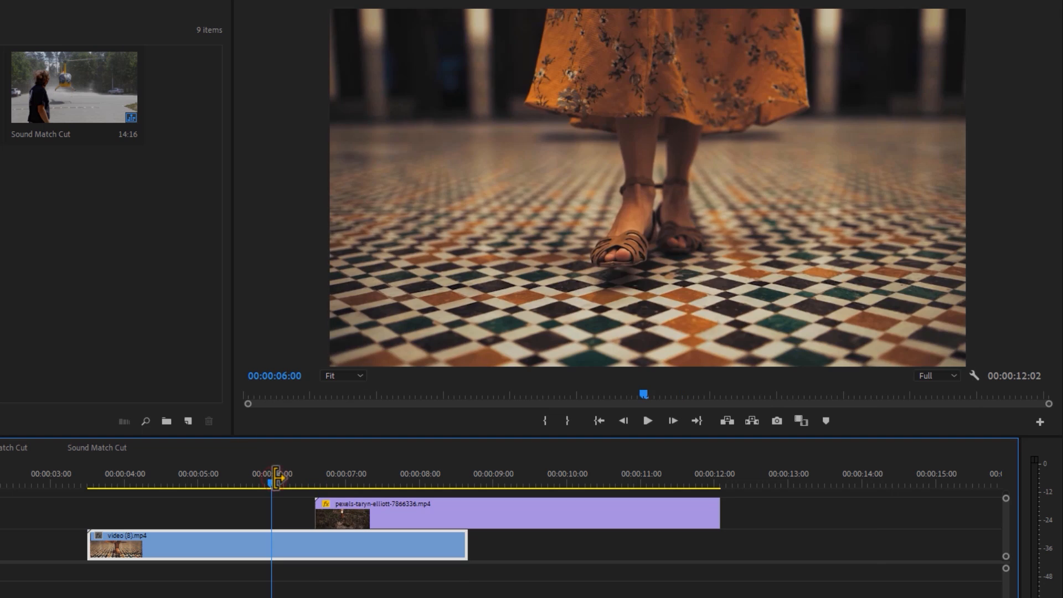
Select the pexels-taryn-elliott walking clip on V2 to edit its opacity
left_click(646, 420)
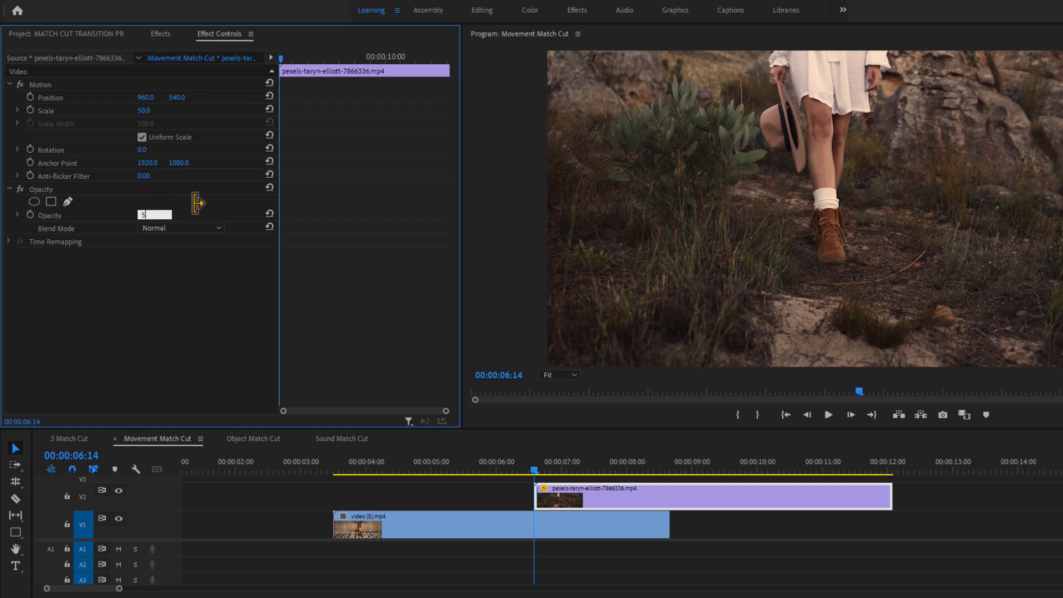
Set the walking clip to 50% opacity and scale 97, matching the feet below
type("50.0 %")
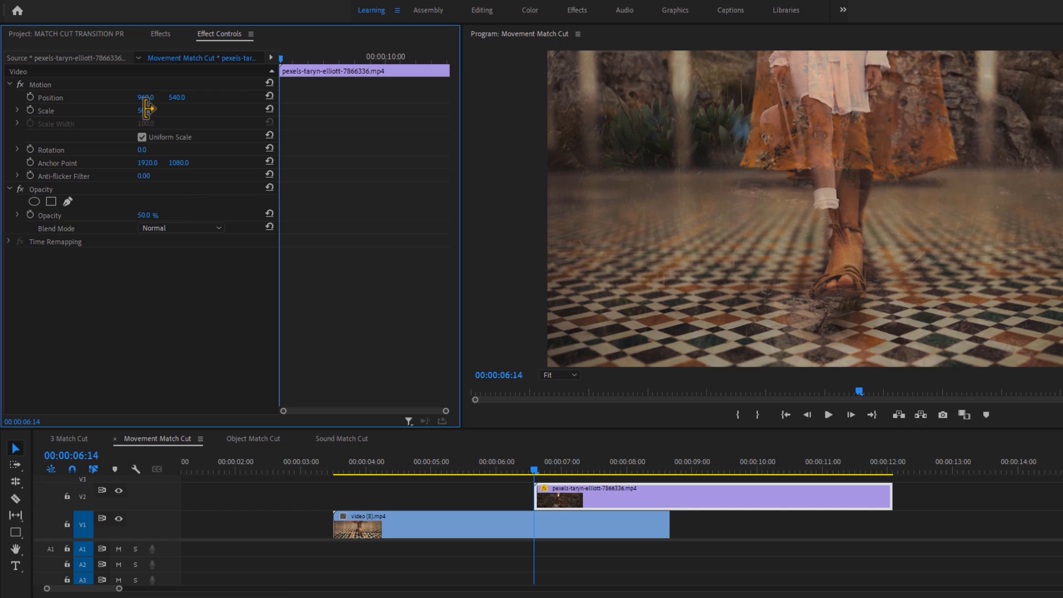
left_click_drag(144, 109, 75, 85)
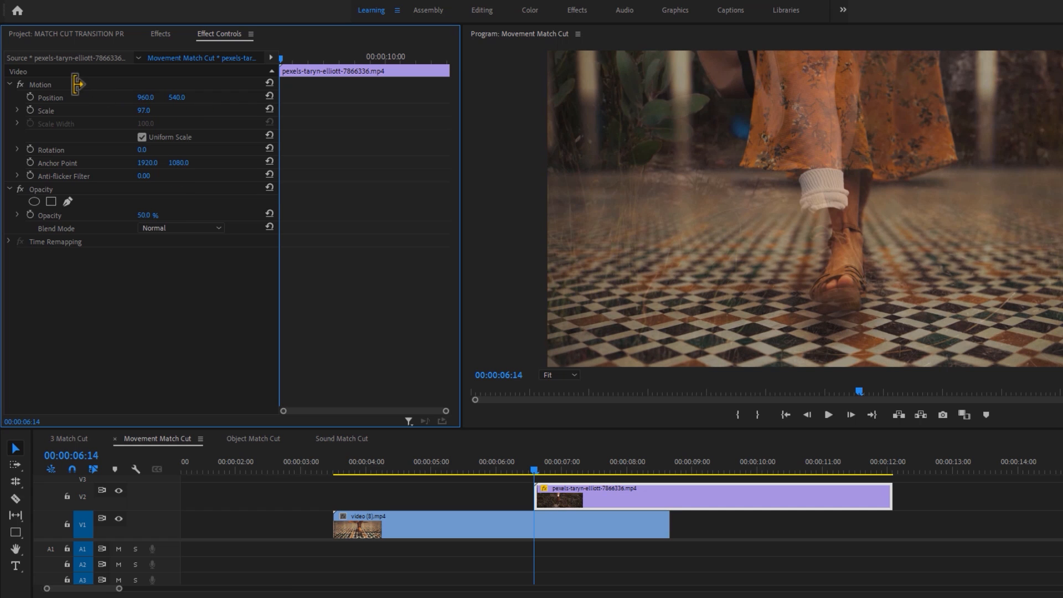
left_click_drag(823, 190, 824, 240)
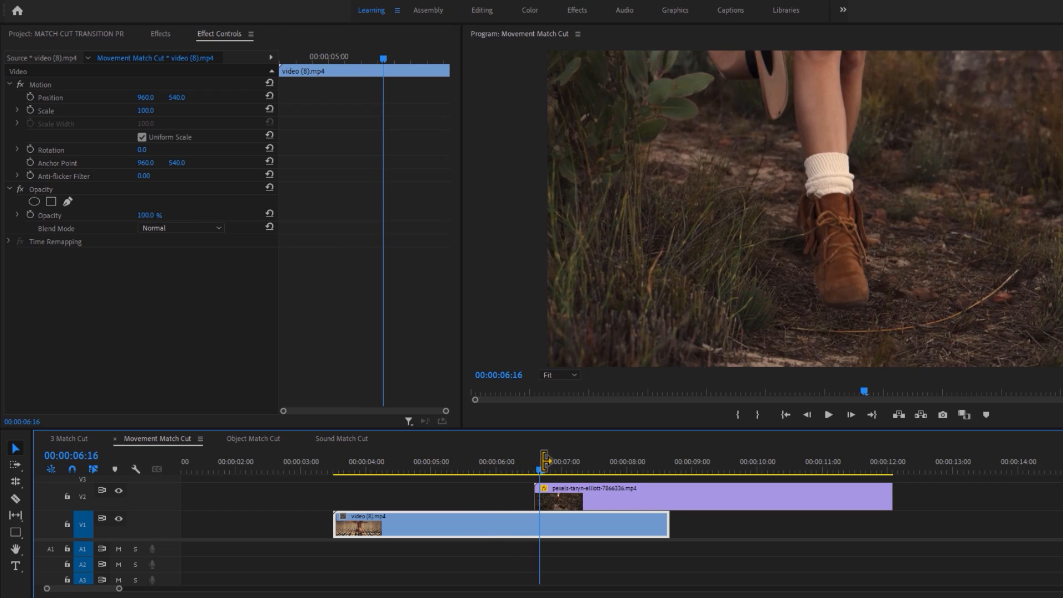
left_click(418, 470)
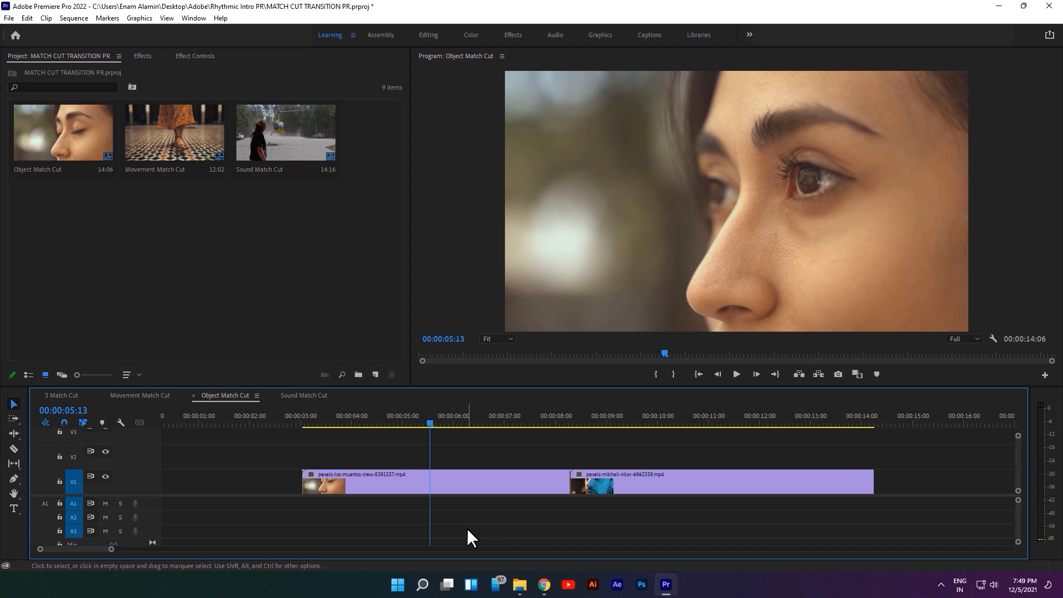
Preview the woman's close-up, then the man's close-up, in Object Match Cut
left_click(302, 423)
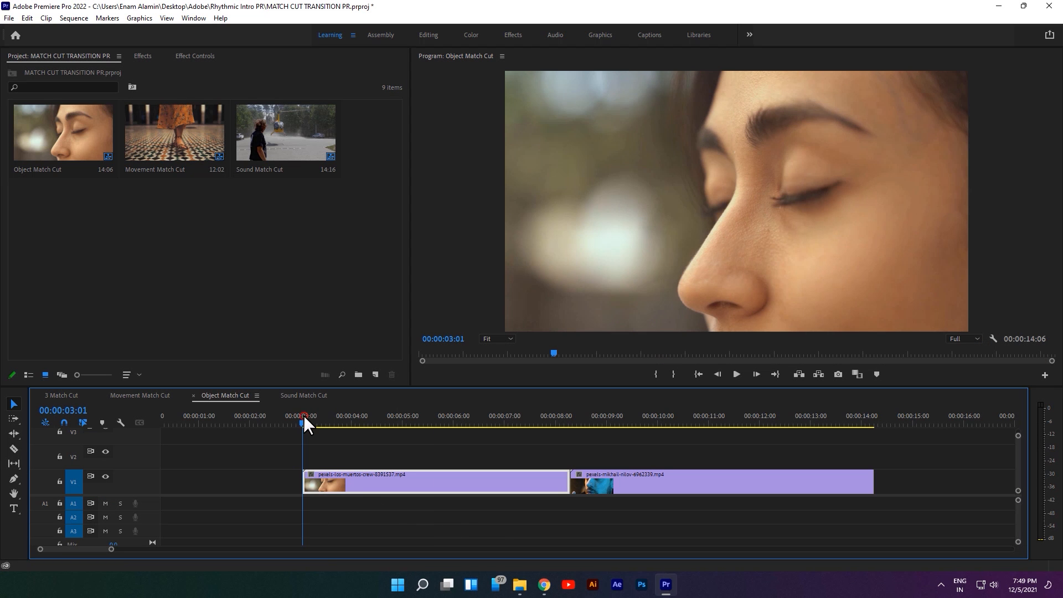
left_click(735, 374)
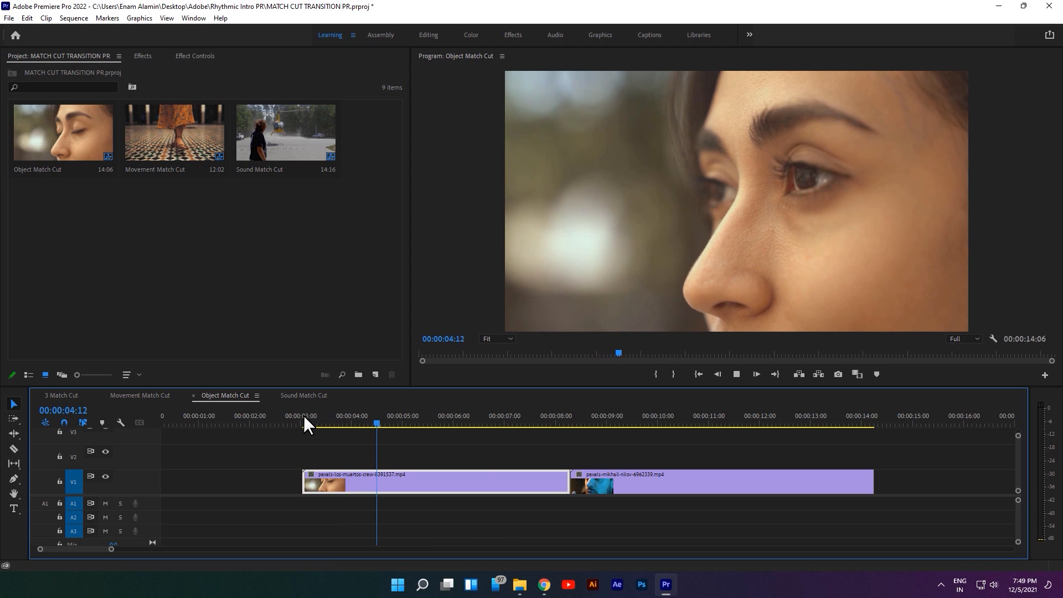
left_click(571, 416)
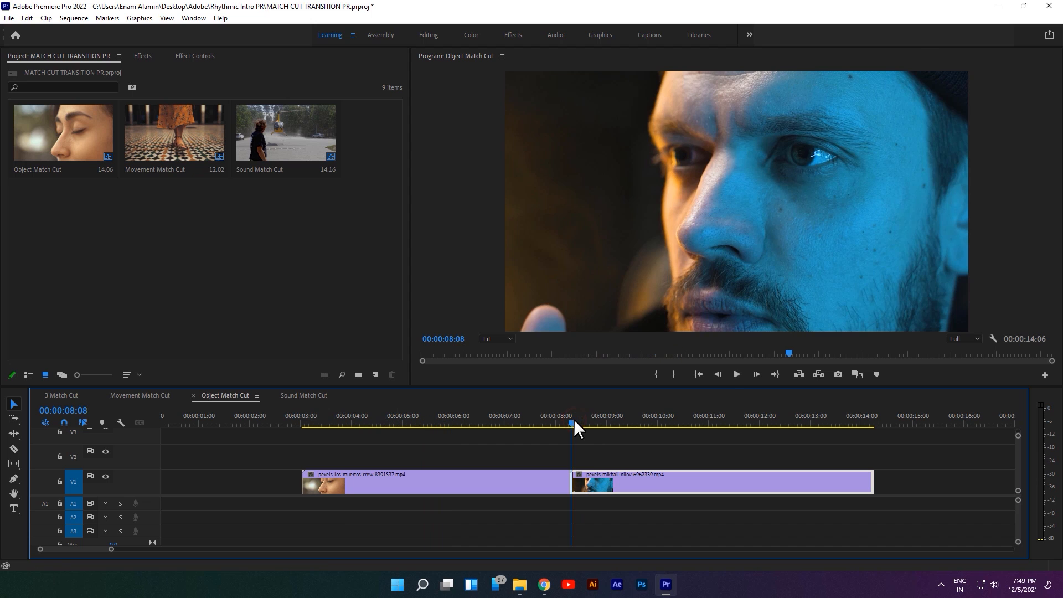
left_click(736, 374)
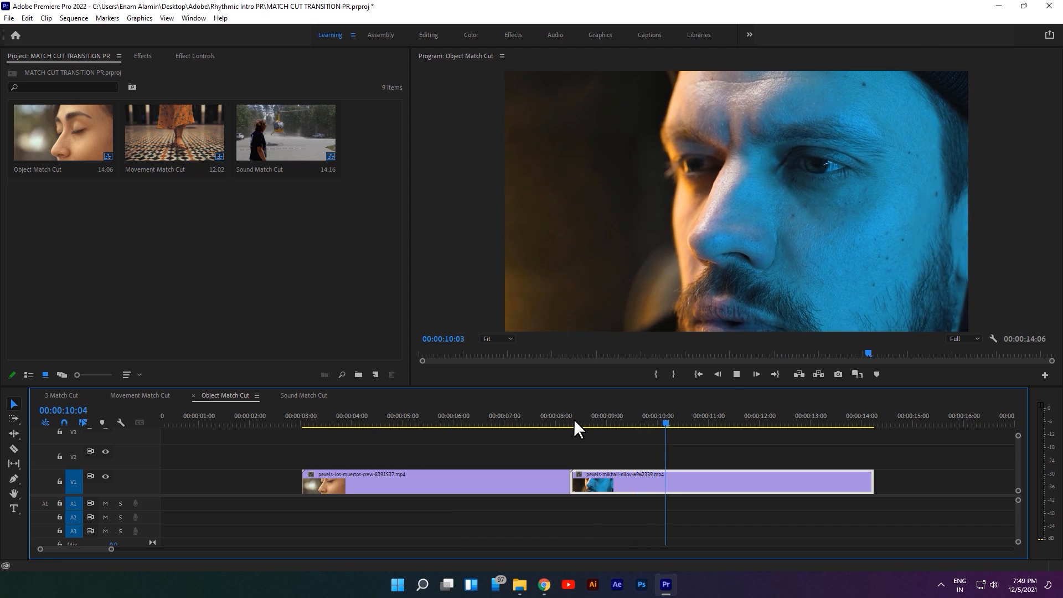
left_click(736, 373)
type("115")
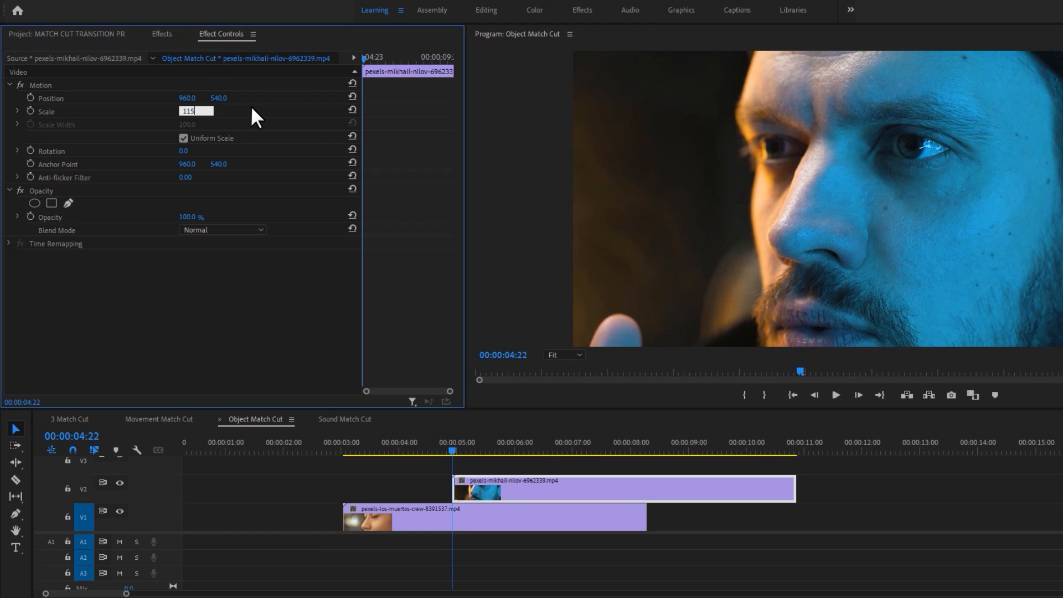
Make the man's clip 50% opaque and move it down to align the eyes
left_click(192, 217)
type("50")
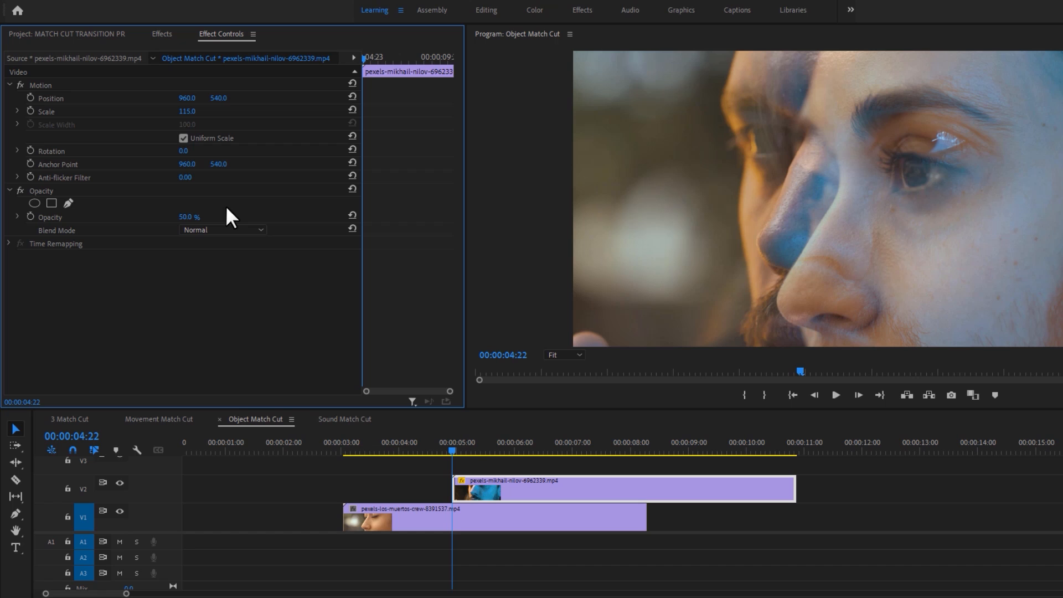
left_click(39, 85)
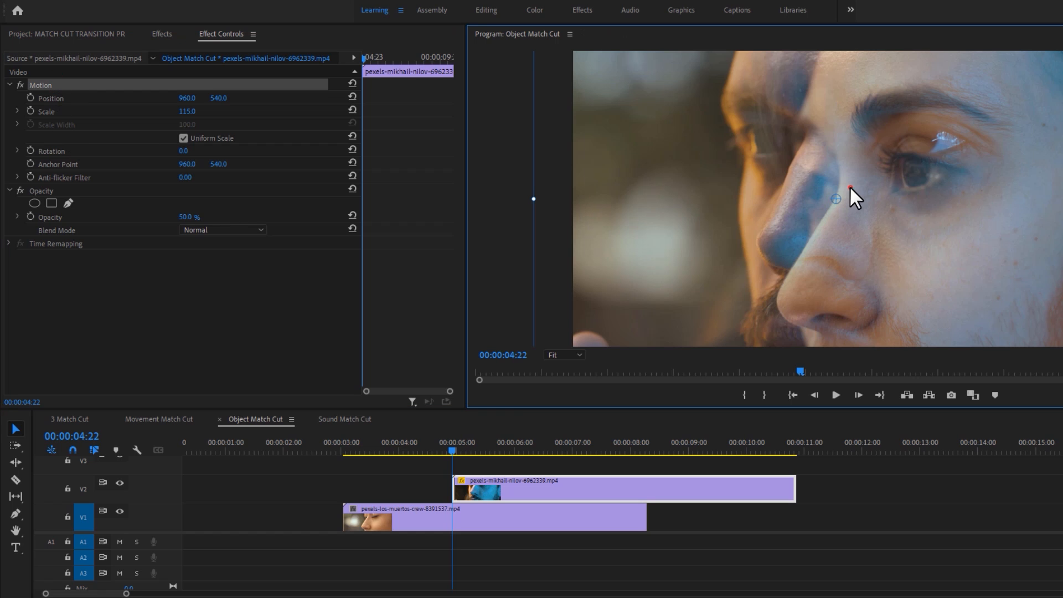
left_click_drag(836, 198, 835, 221)
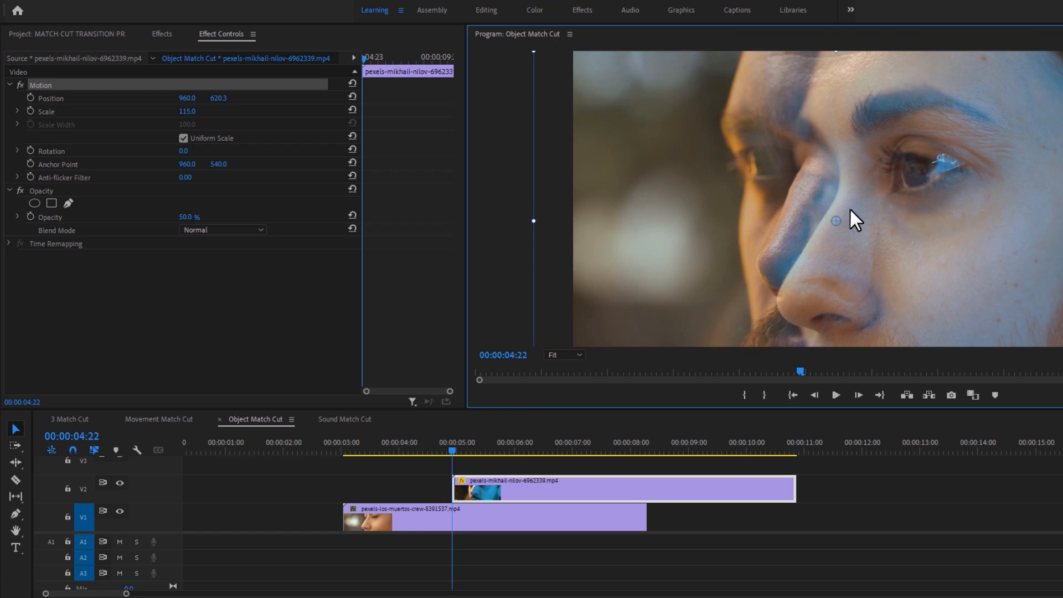
mouse_move(800, 254)
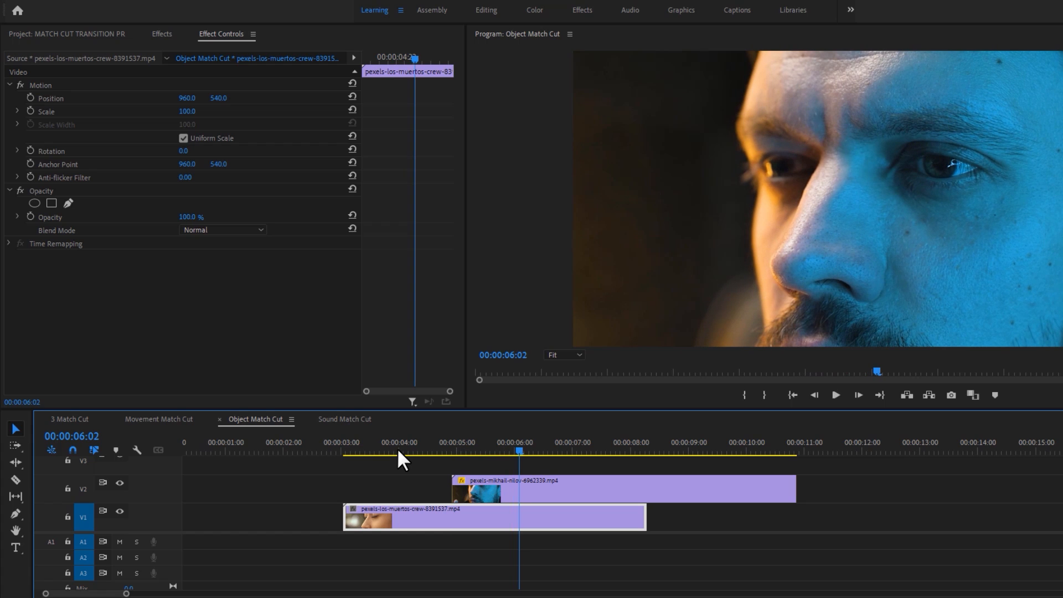
Apply Gradient Wipe to the man's V2 clip and reset Opacity to 100%
left_click(161, 34)
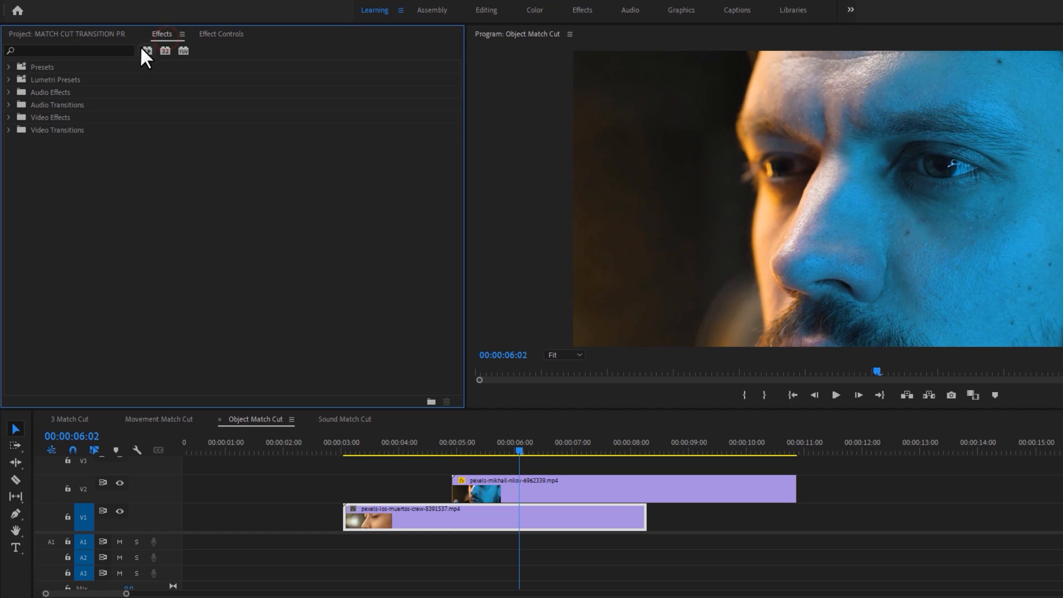
type("grad")
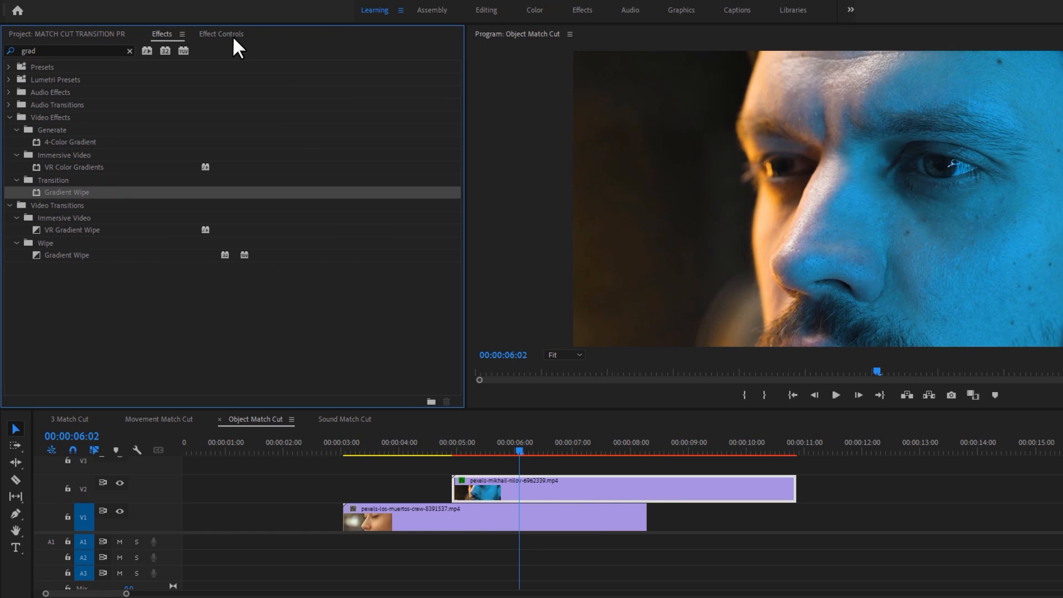
left_click(220, 34)
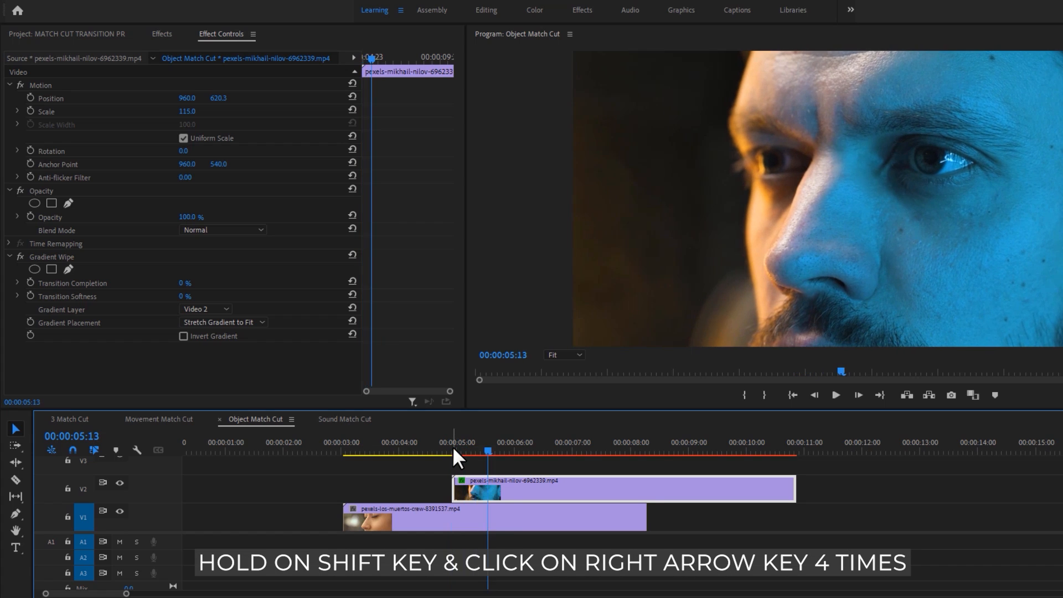
Keyframe Gradient Wipe completion to 33% at 6:03 with 50% softness
key("shift+Right")
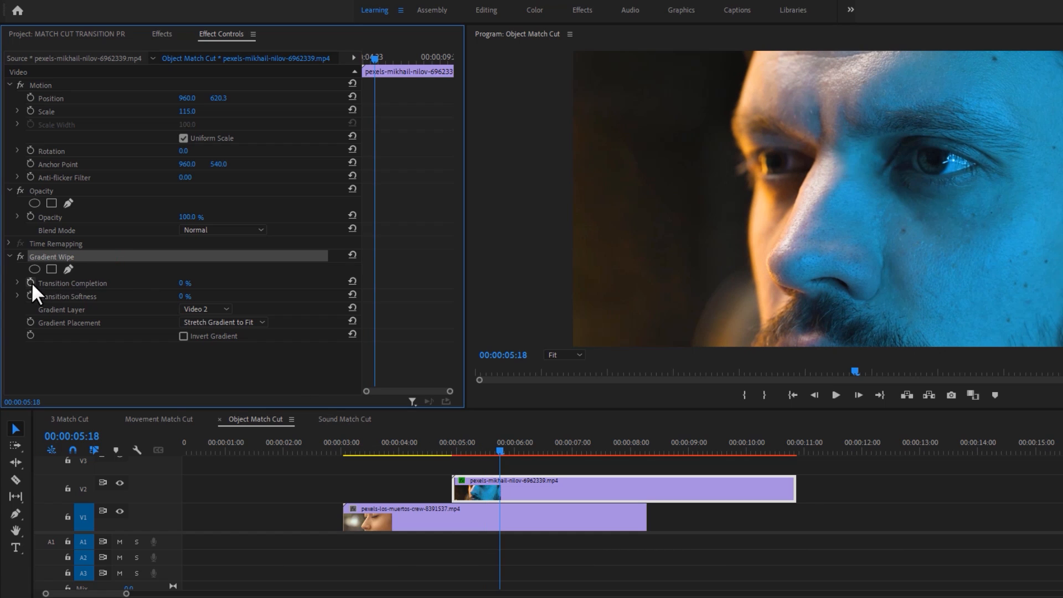
left_click(30, 283)
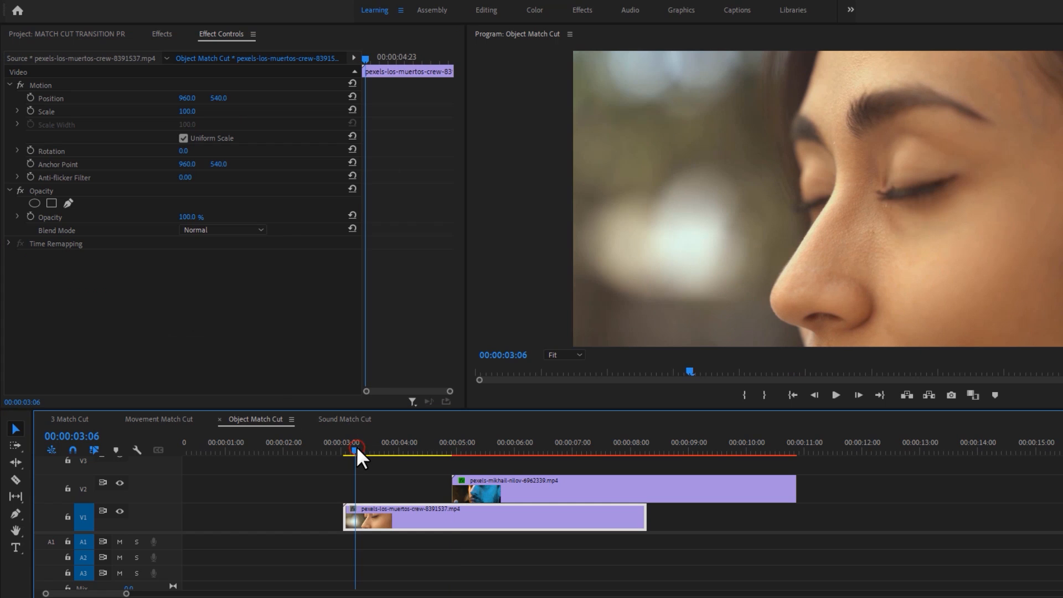
left_click(835, 394)
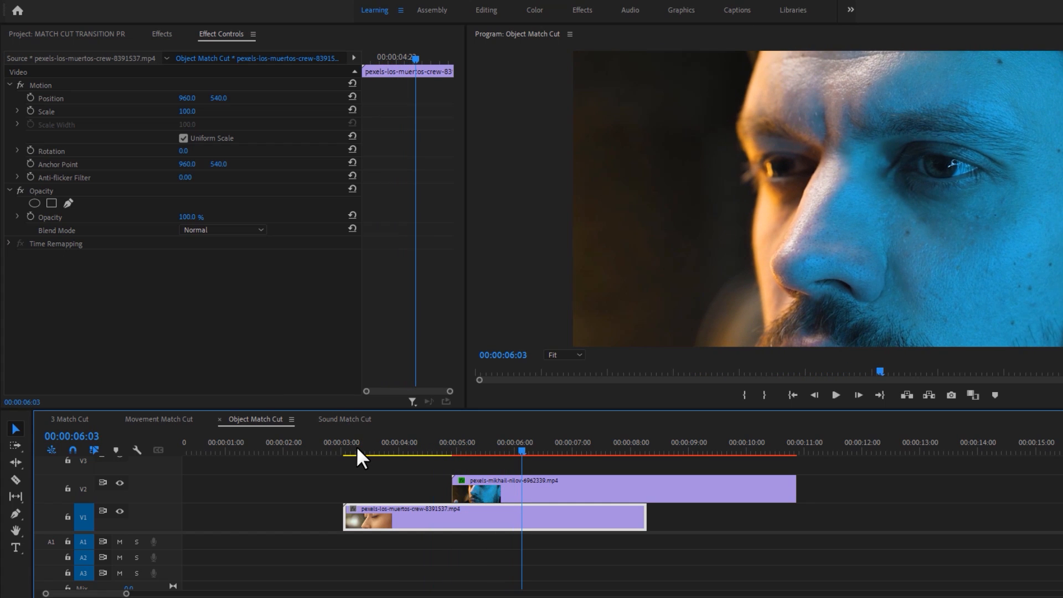
left_click(610, 488)
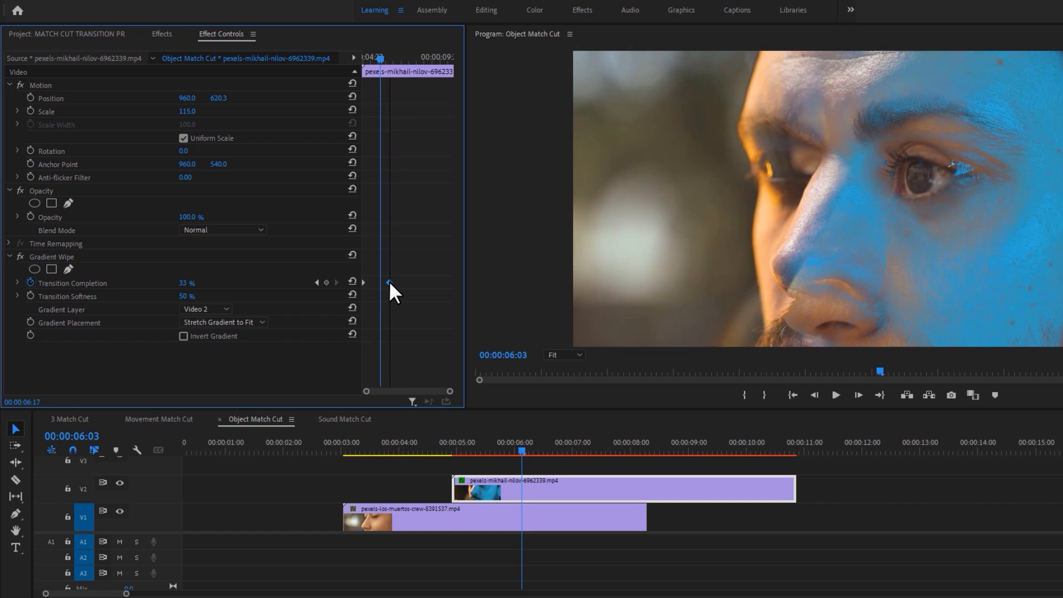
left_click(447, 449)
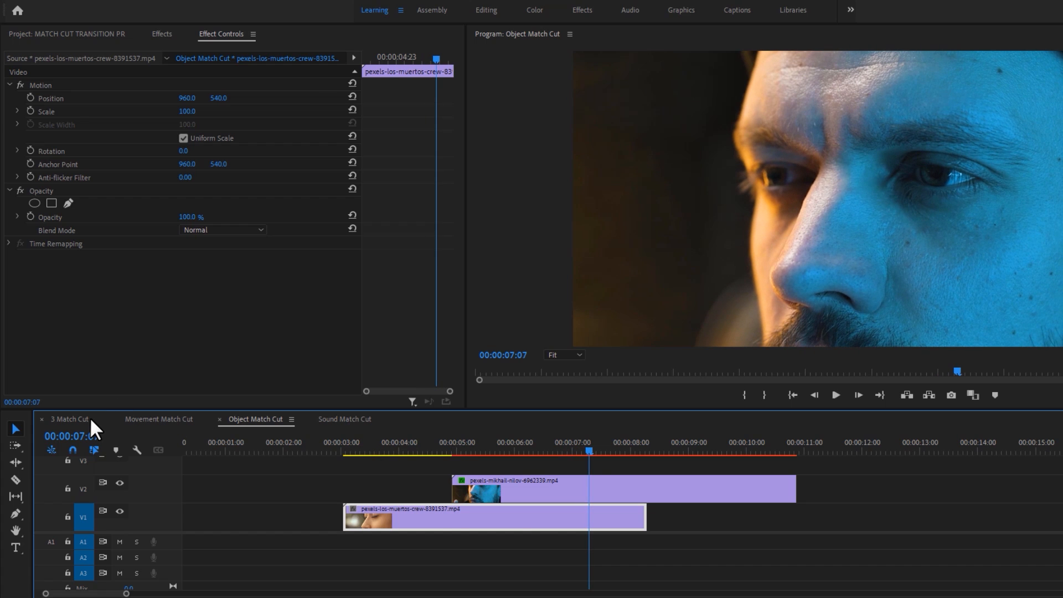
Add the audio clip with a Constant Power crossfade under both faces and preview
left_click(68, 419)
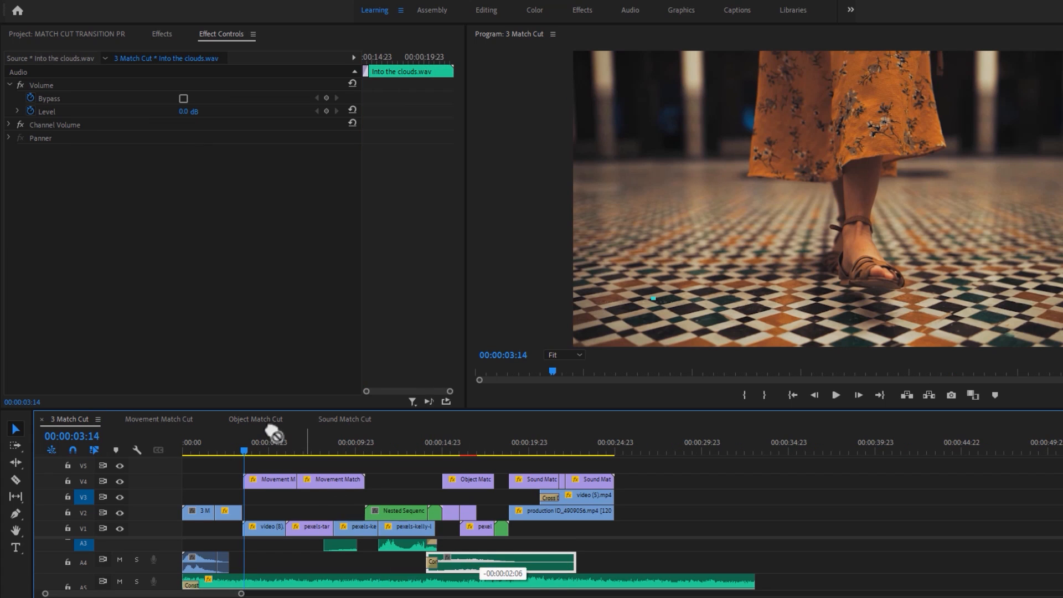
left_click(255, 419)
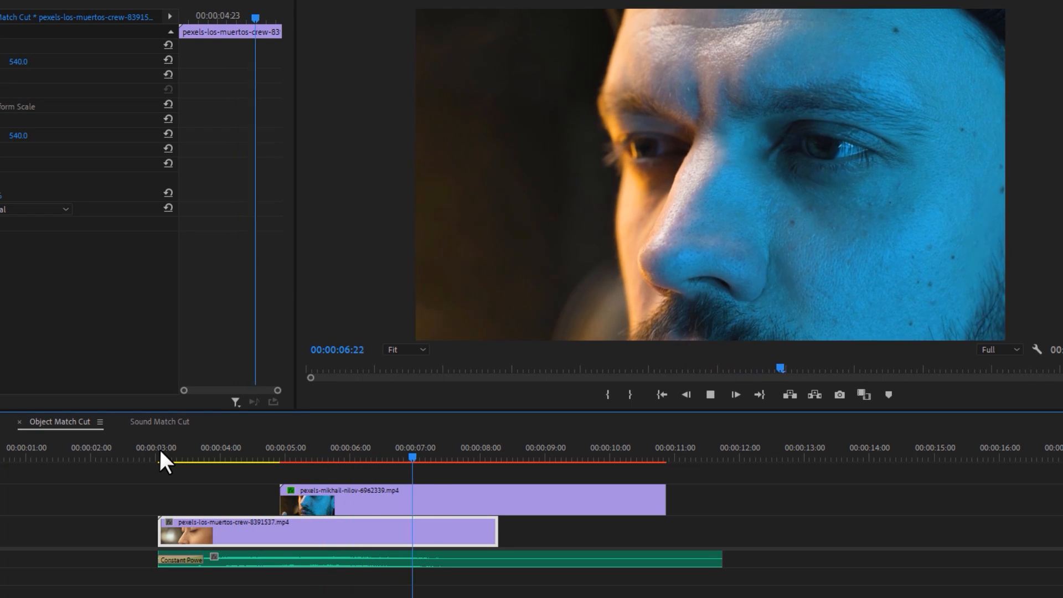
left_click(710, 395)
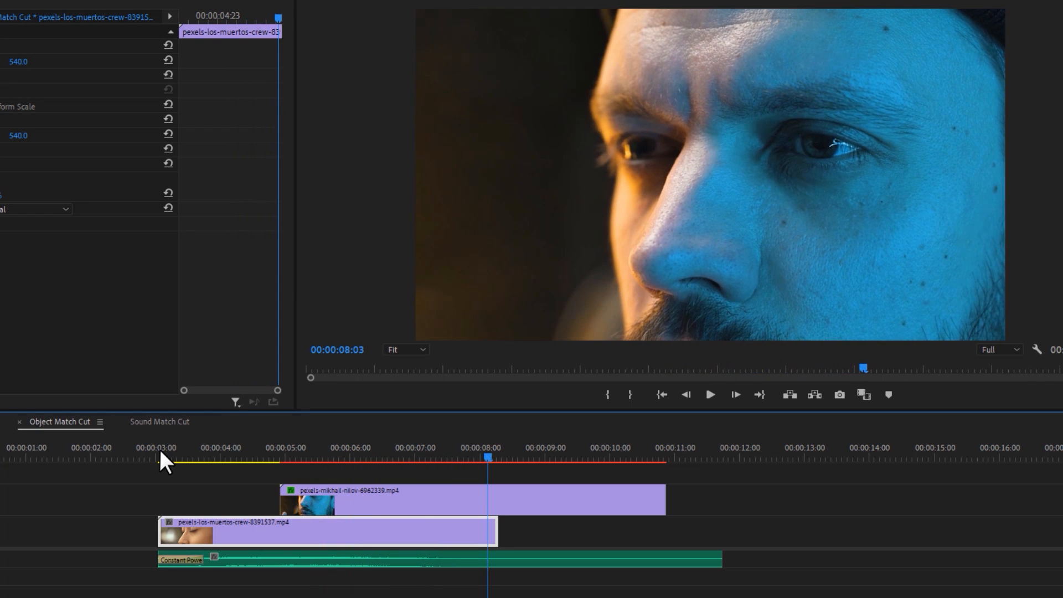
left_click(159, 421)
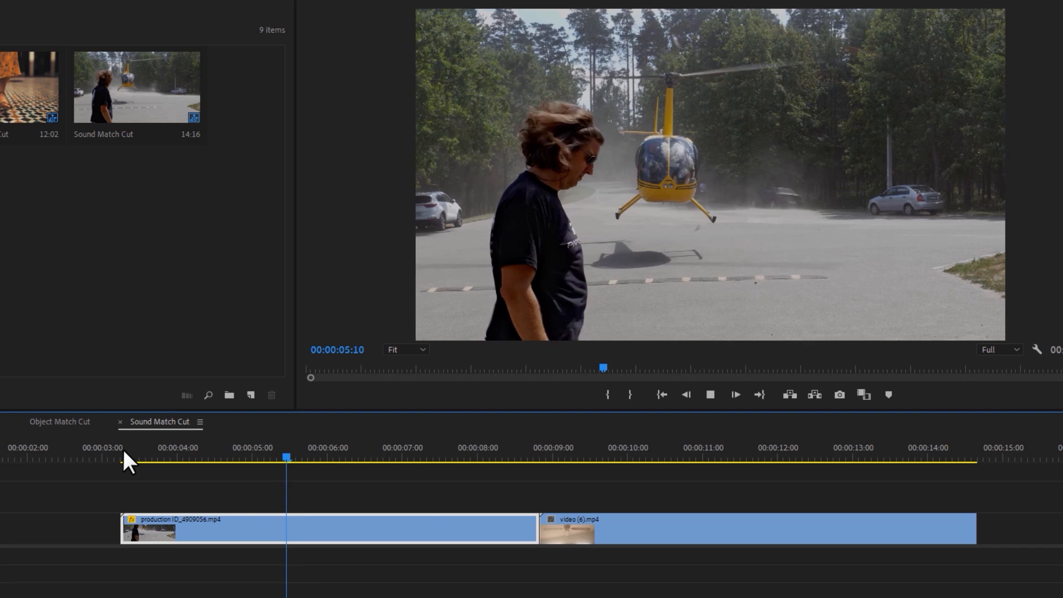
Cross-dissolve the ceiling fan clip over the helicopter shot with crossfaded audio
left_click(593, 458)
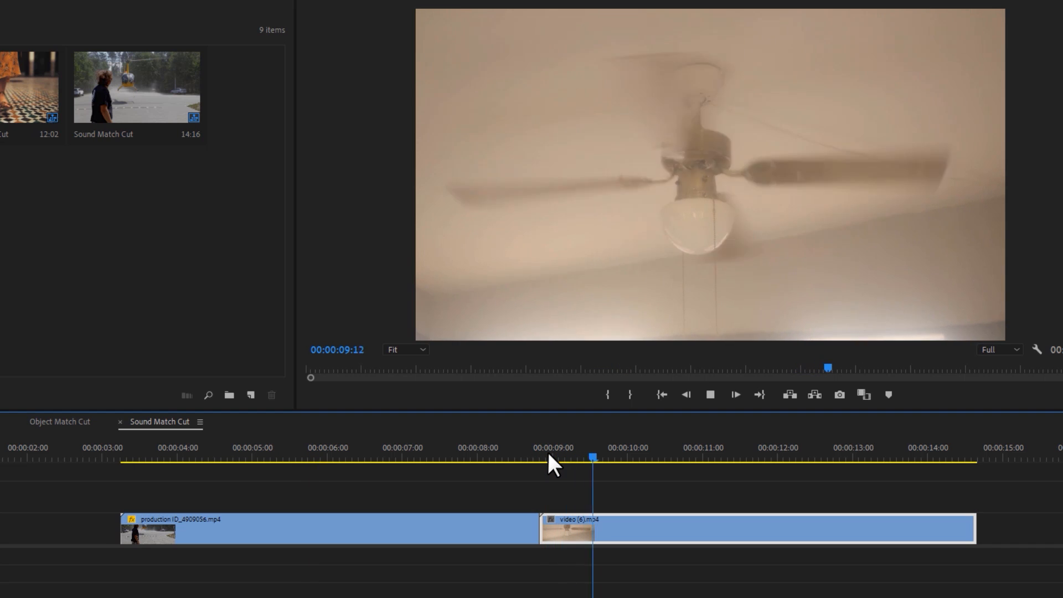
left_click(710, 394)
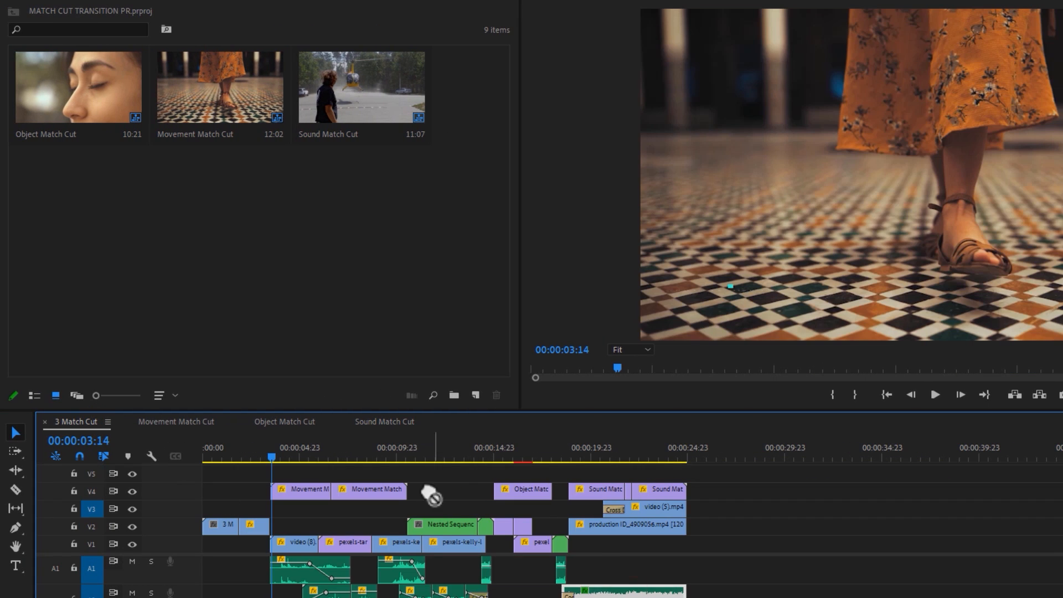
left_click(384, 421)
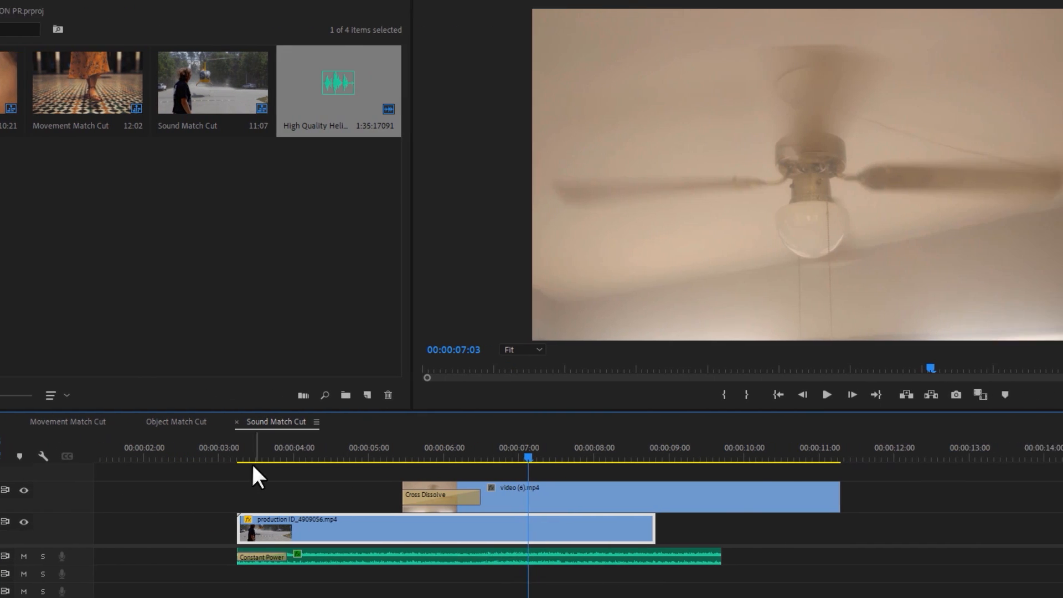